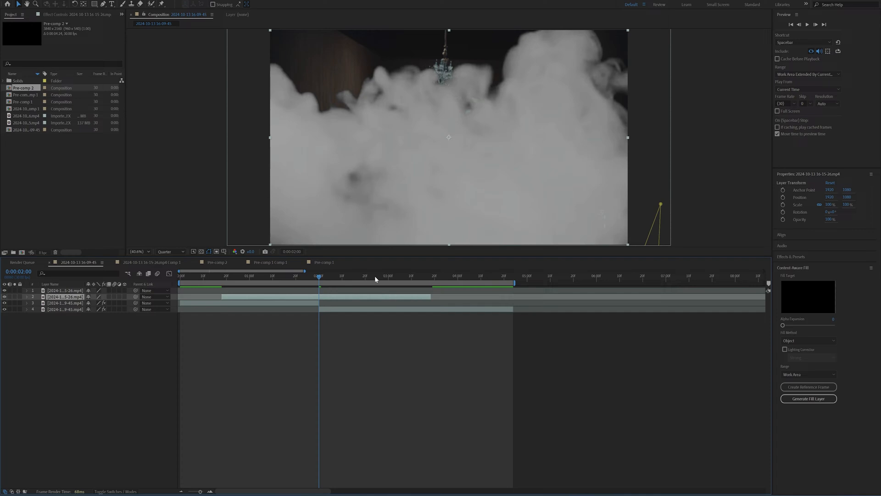
# - Set layer 2's blend mode to Lighten so only its smoke shows over the chandelier
pyautogui.click(358, 280)
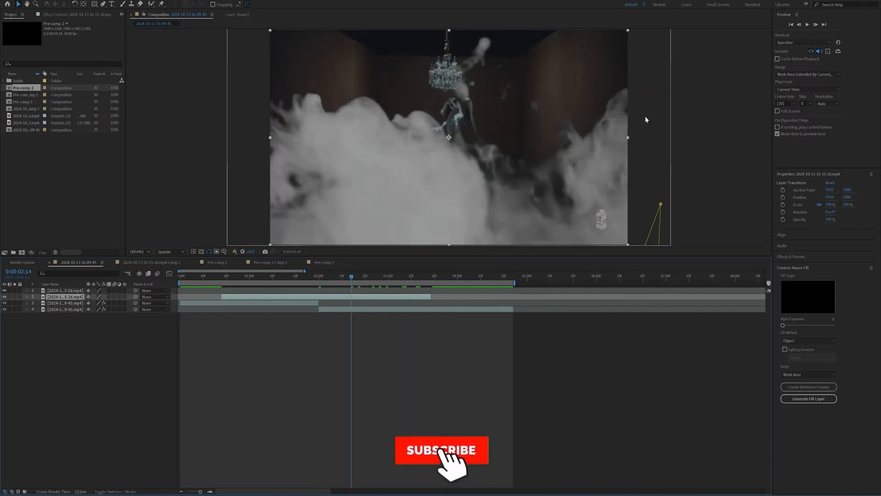
pyautogui.click(442, 455)
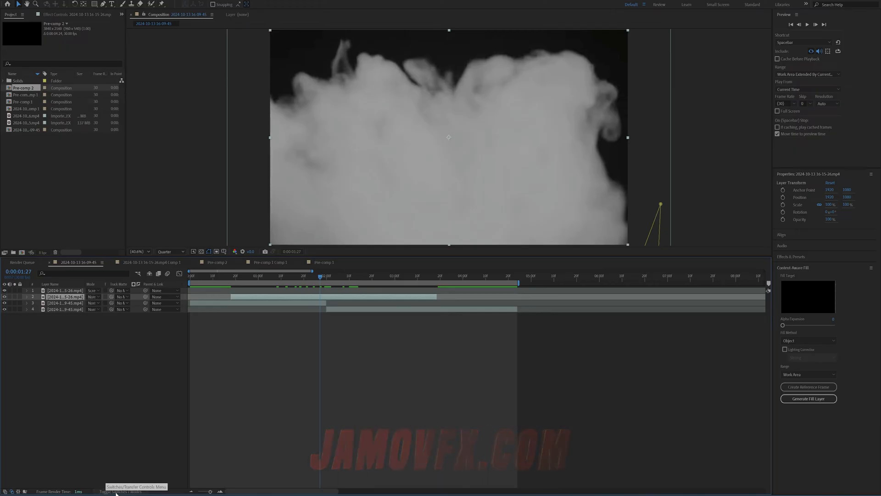
pyautogui.click(93, 297)
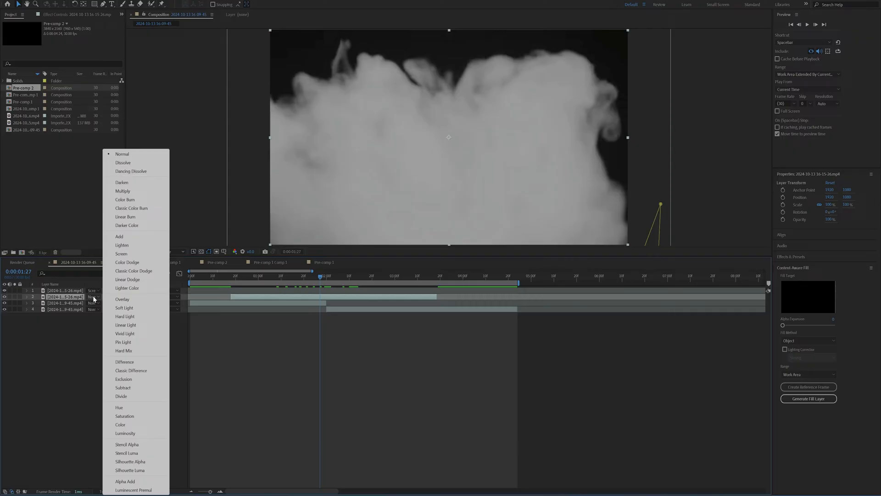
pyautogui.click(122, 244)
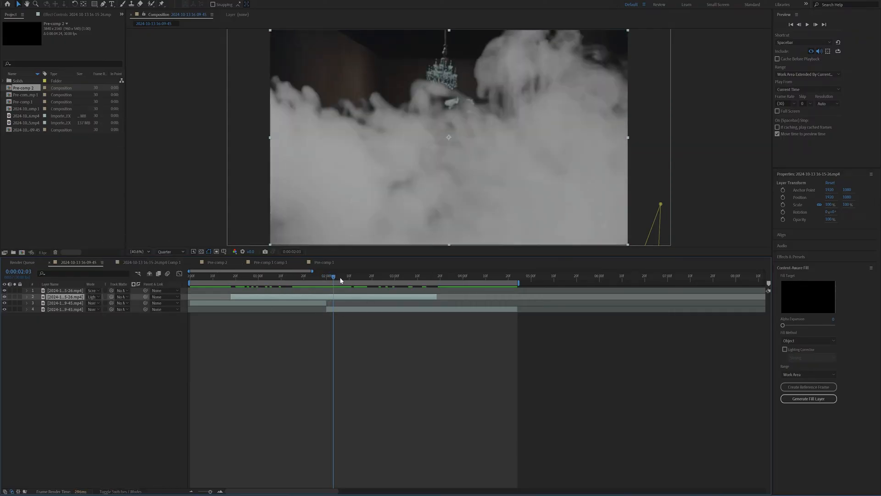
# - Keyframe layer 2 at about 131.9% scale with an adjusted position to cover the frame
pyautogui.click(272, 276)
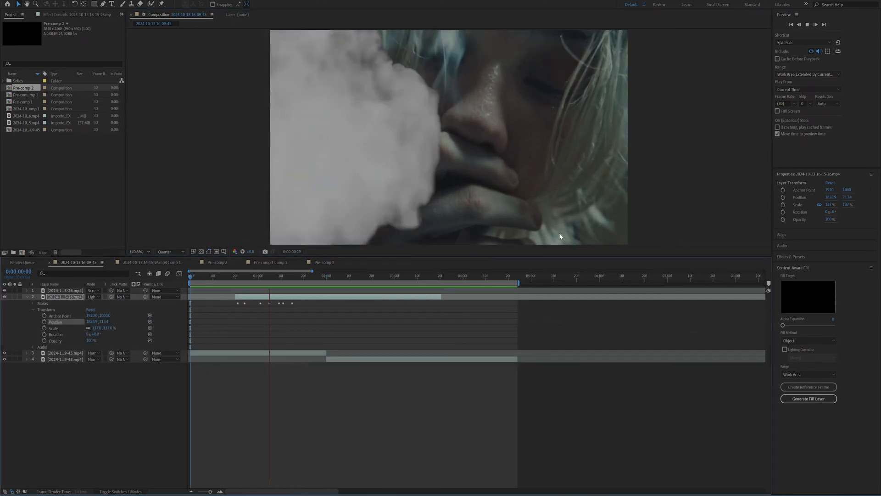
pyautogui.click(378, 276)
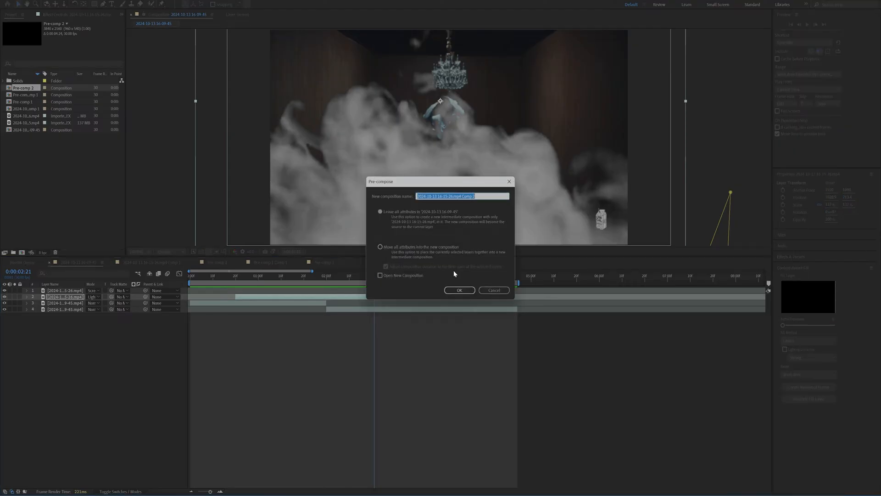
# - Pre-compose the smoke clip, moving all attributes into the new composition
pyautogui.click(380, 246)
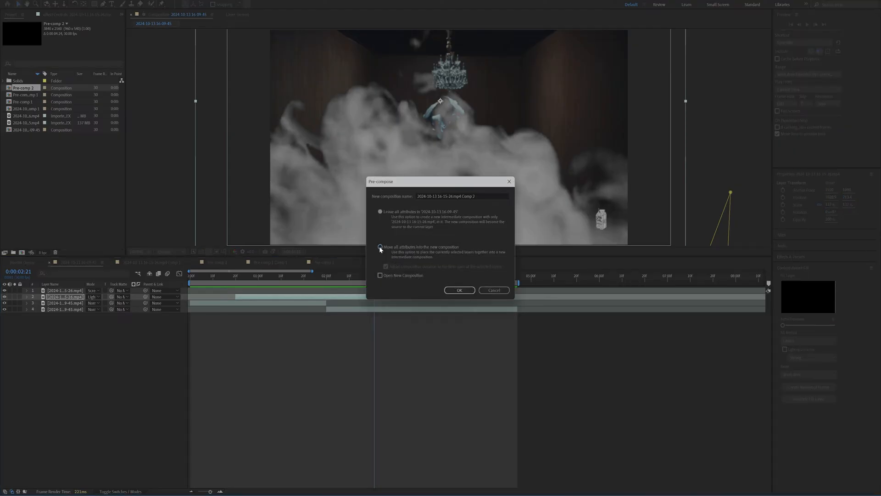
pyautogui.click(459, 290)
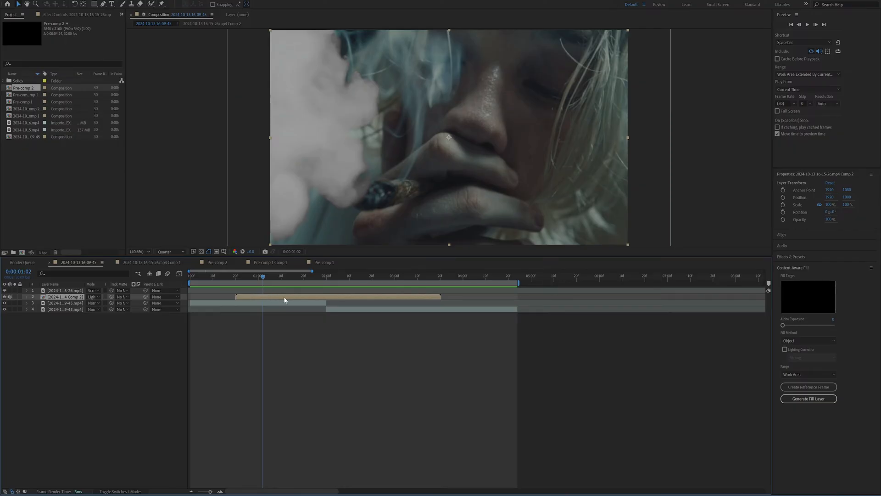
pyautogui.moveTo(444, 168)
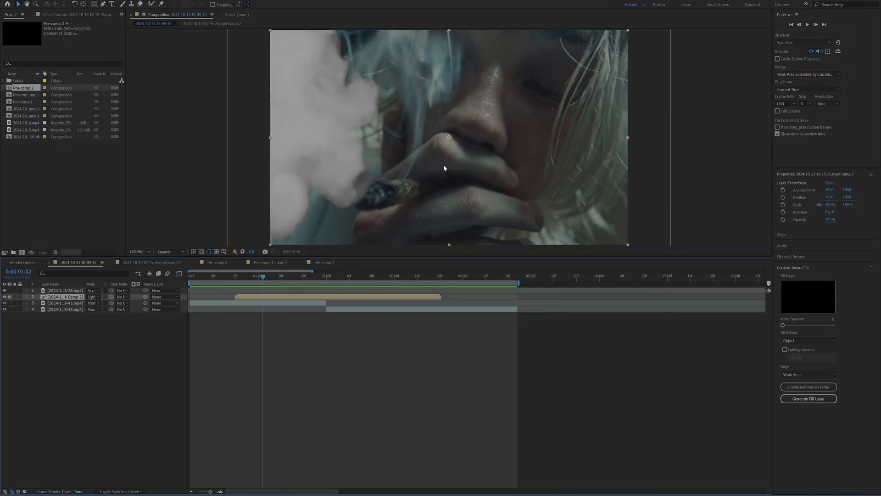
pyautogui.click(266, 276)
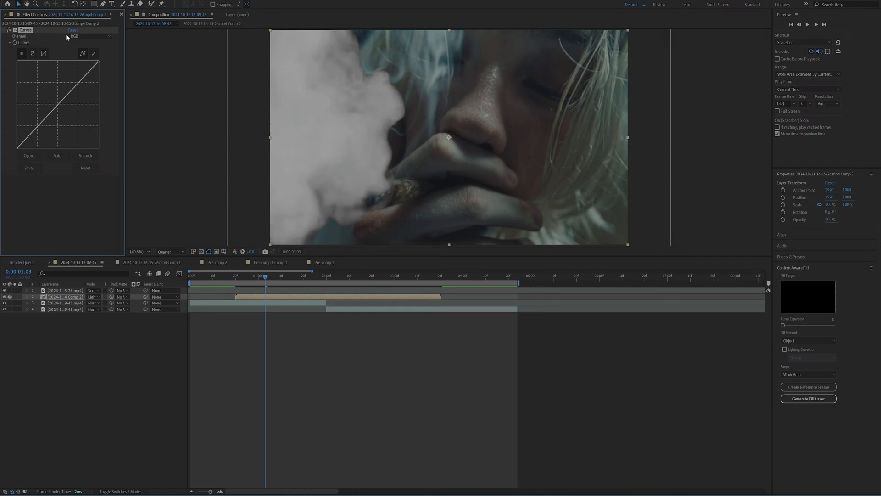
# - Adjust the Green and Blue curves on the smoke, and add Lumetri Color to the background clip
pyautogui.click(87, 35)
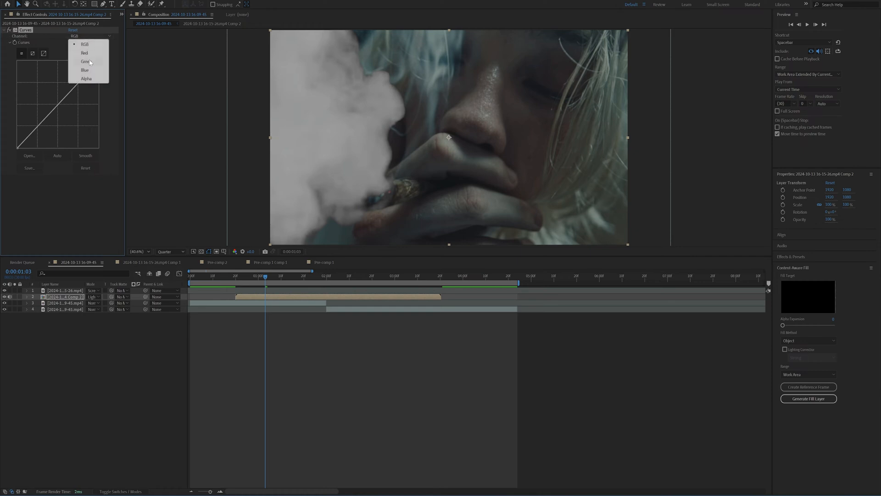
pyautogui.click(85, 61)
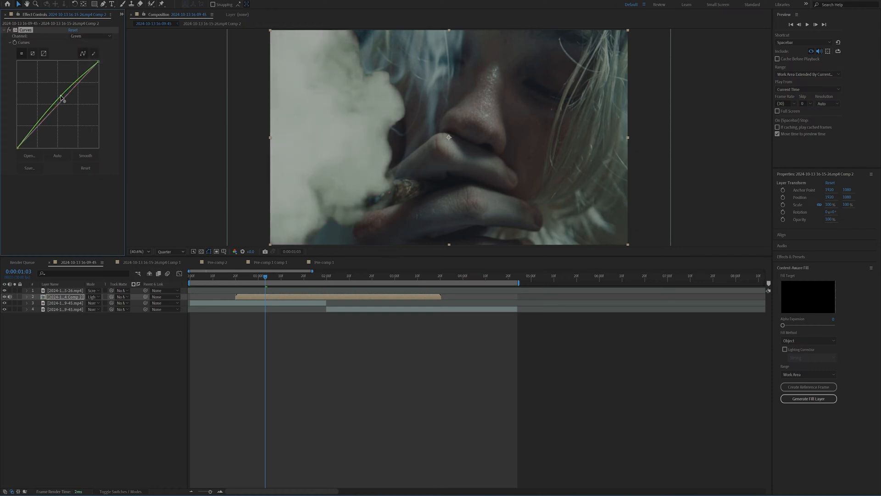
pyautogui.click(91, 36)
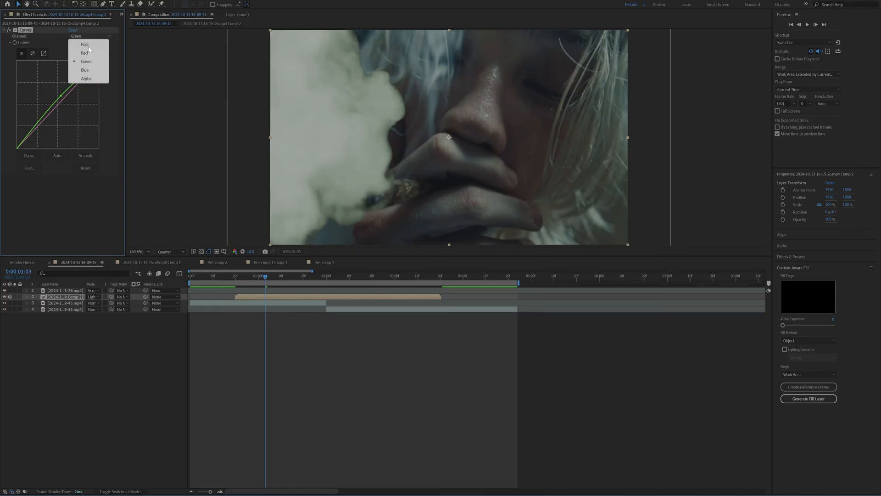
pyautogui.click(84, 69)
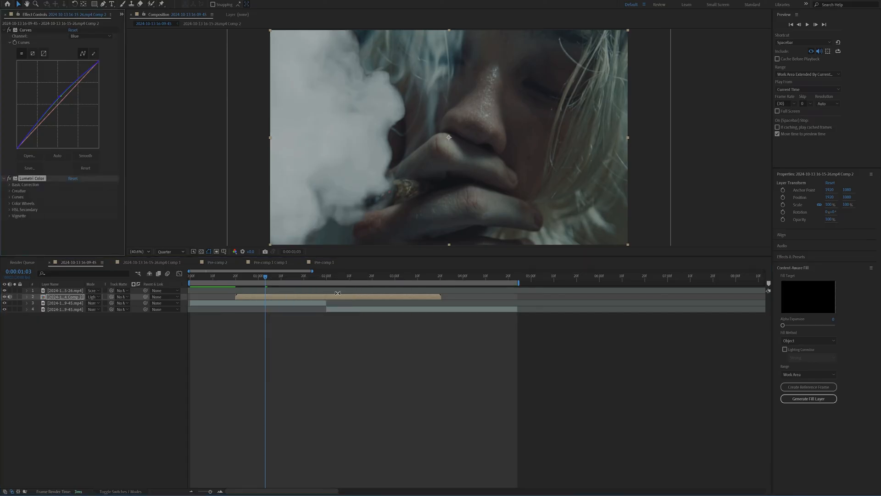
pyautogui.click(10, 185)
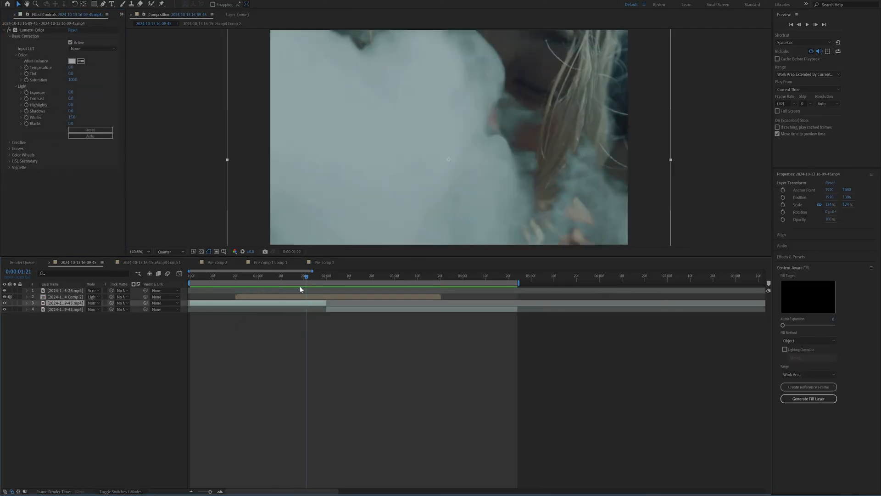
# - Pre-compose layers 3 and 4 into Pre-comp 3, moving all attributes
pyautogui.click(328, 276)
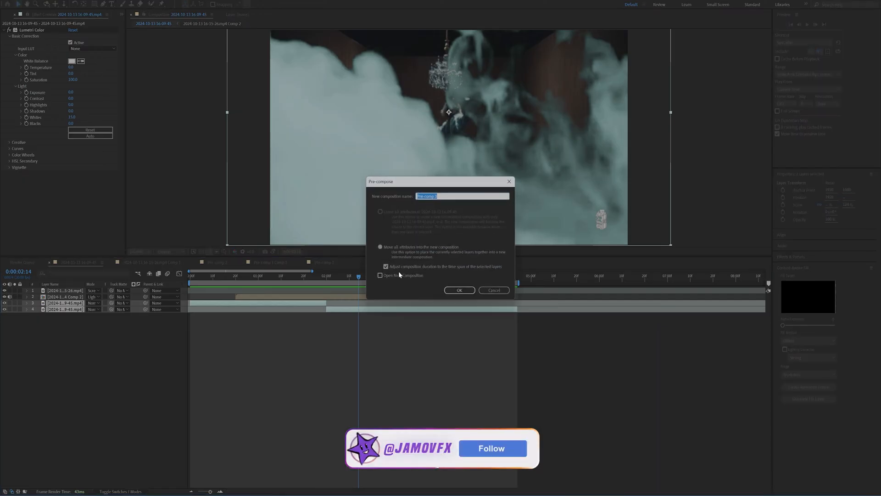
pyautogui.click(380, 246)
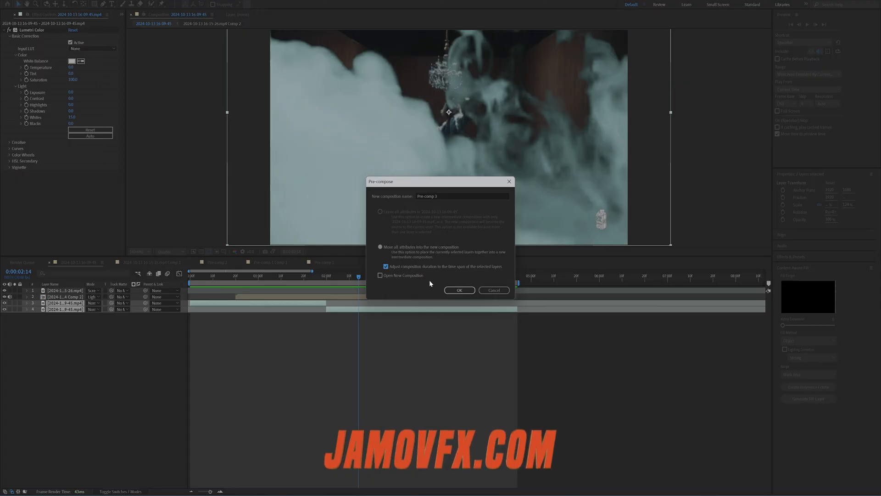
pyautogui.click(459, 290)
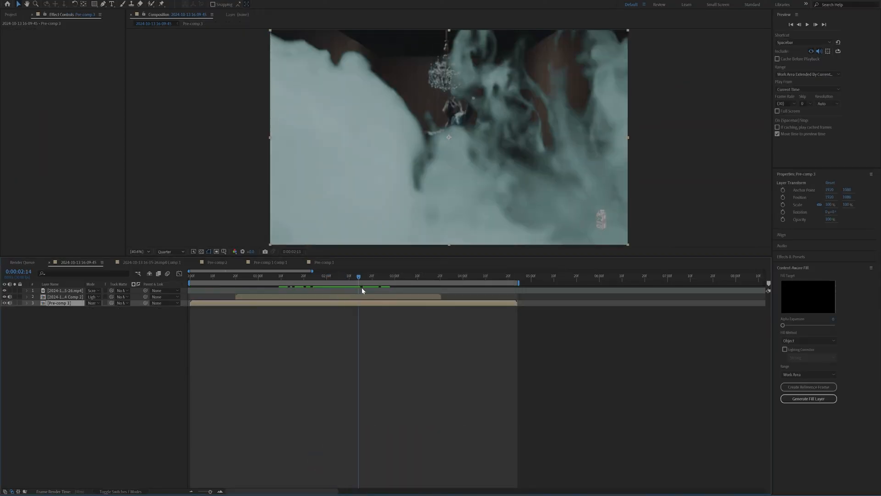
# - Search 'displ' and set the distortion effect's map layer to Pre-comp 3
pyautogui.click(402, 276)
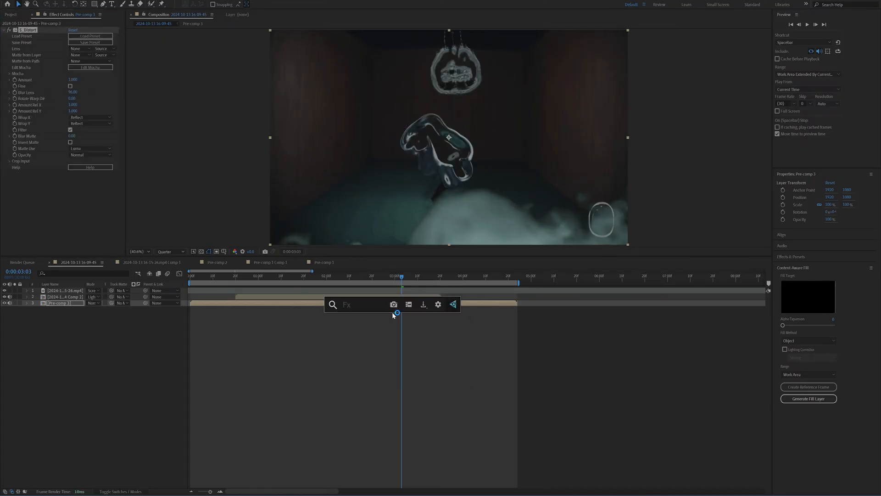
pyautogui.write('displ')
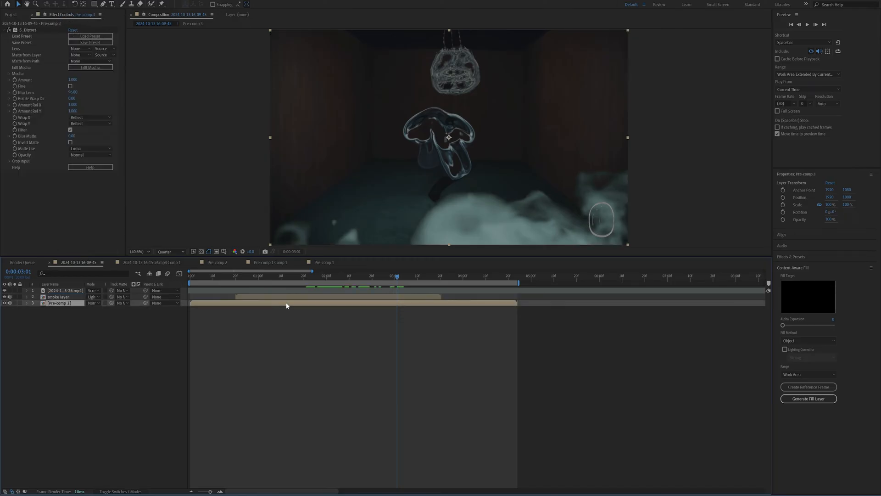
pyautogui.click(83, 48)
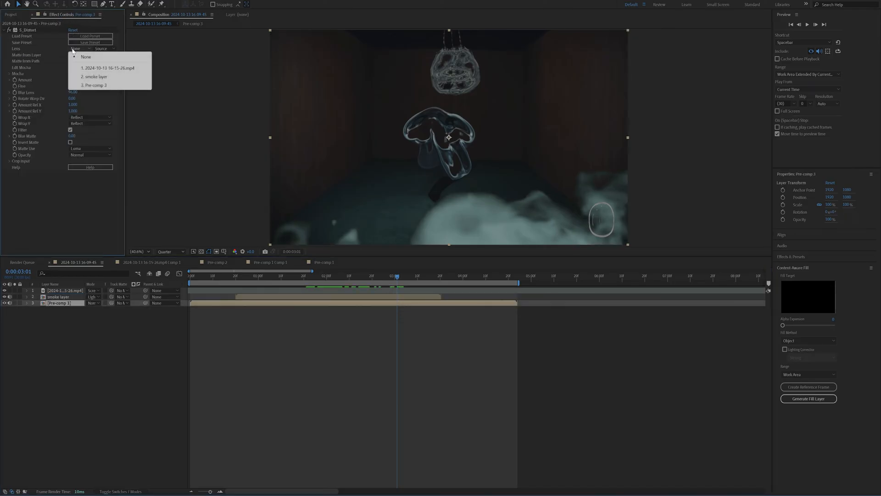
pyautogui.click(96, 76)
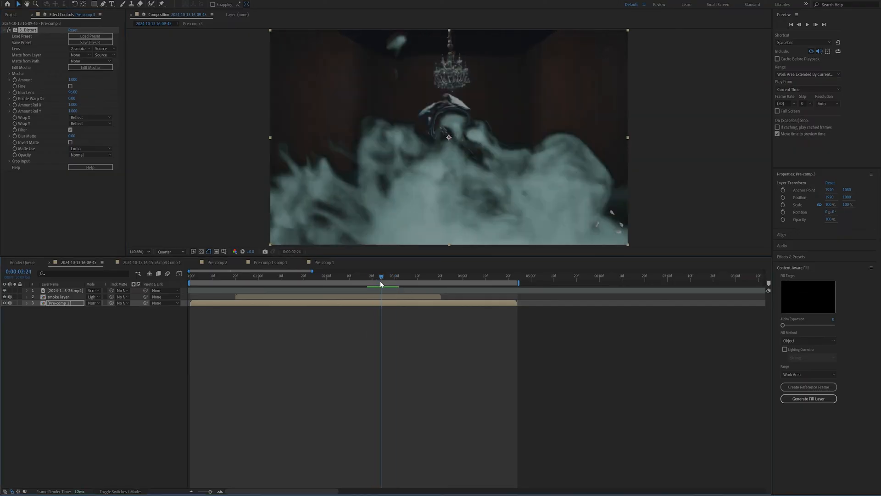
# - Hide the smoke layer and preview the displaced footage
pyautogui.click(57, 296)
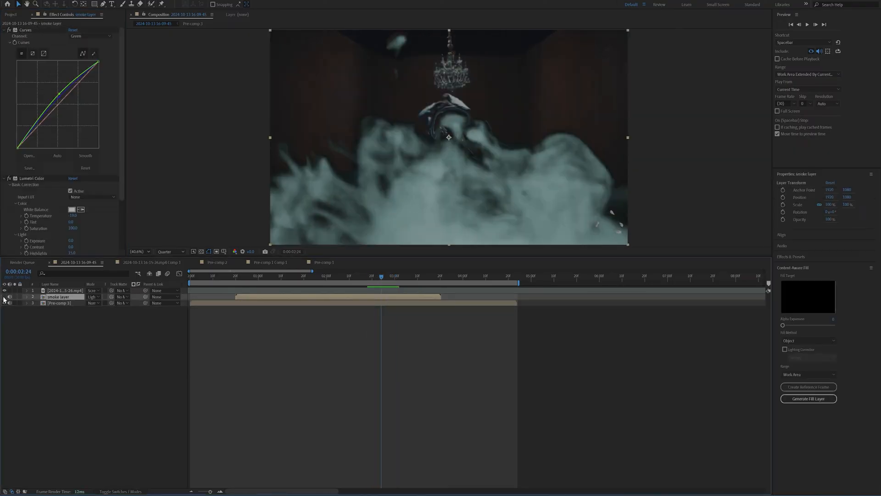
pyautogui.click(235, 276)
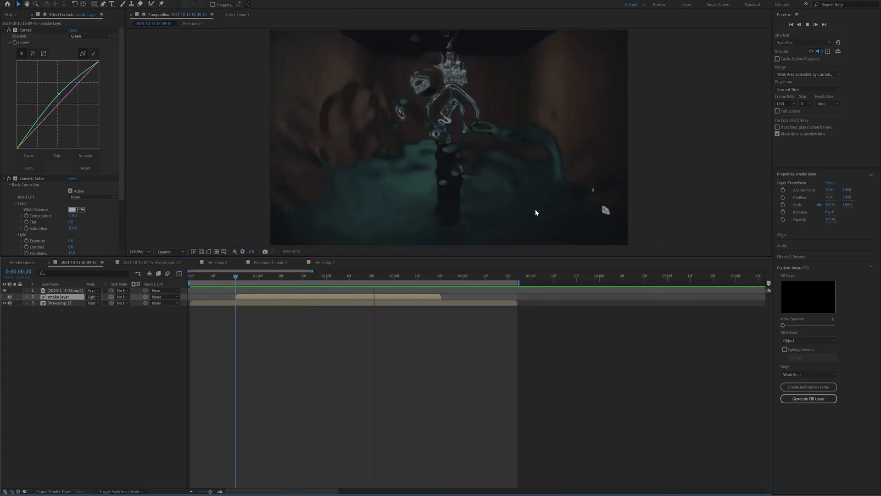
pyautogui.click(287, 275)
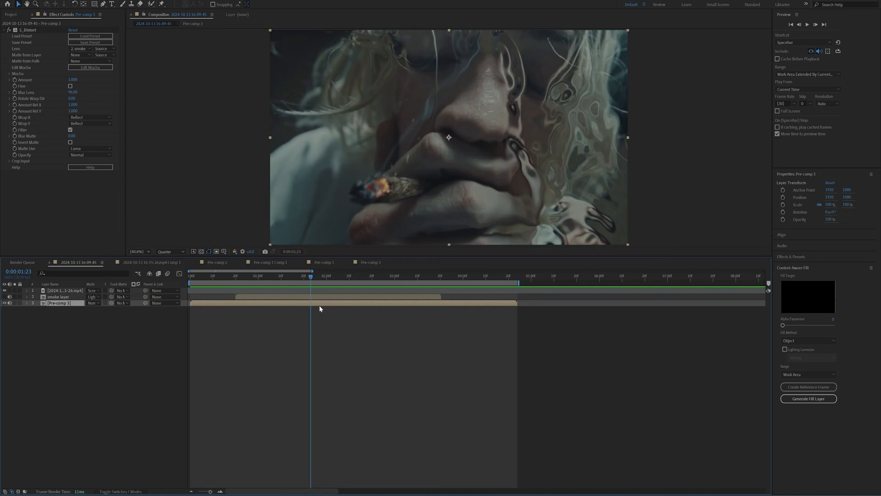
pyautogui.moveTo(315, 306)
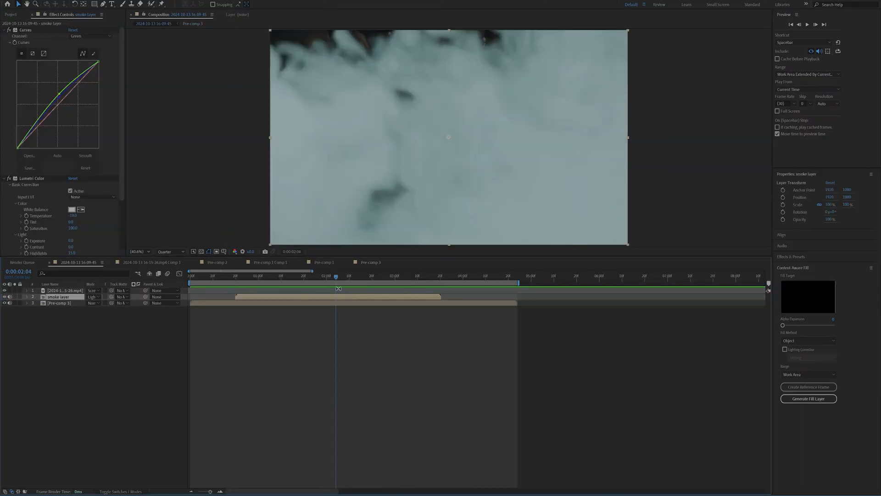
# - Make the smoke layer visible again, scrub, and preview the transition with Pre-comp 3 selected
pyautogui.click(381, 277)
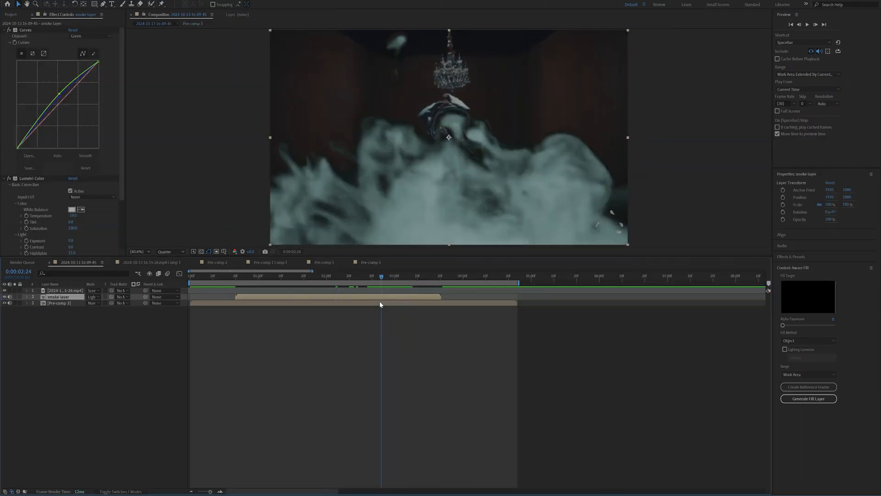
pyautogui.click(58, 303)
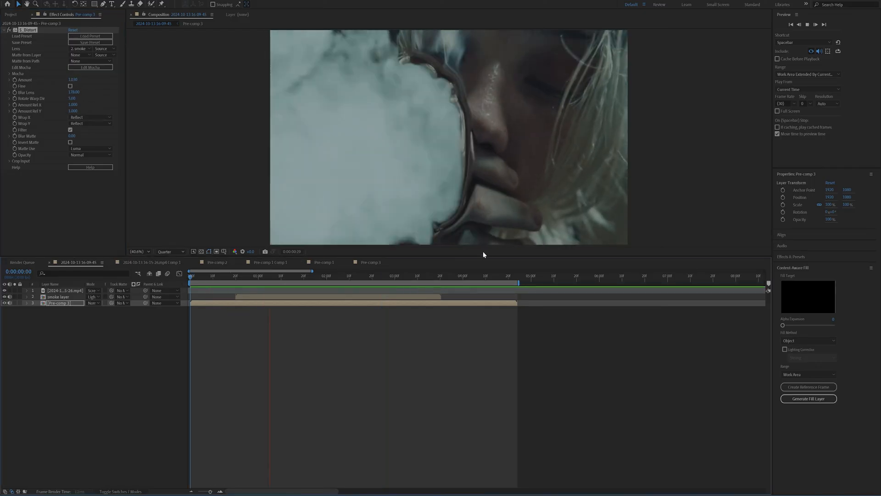
pyautogui.click(408, 276)
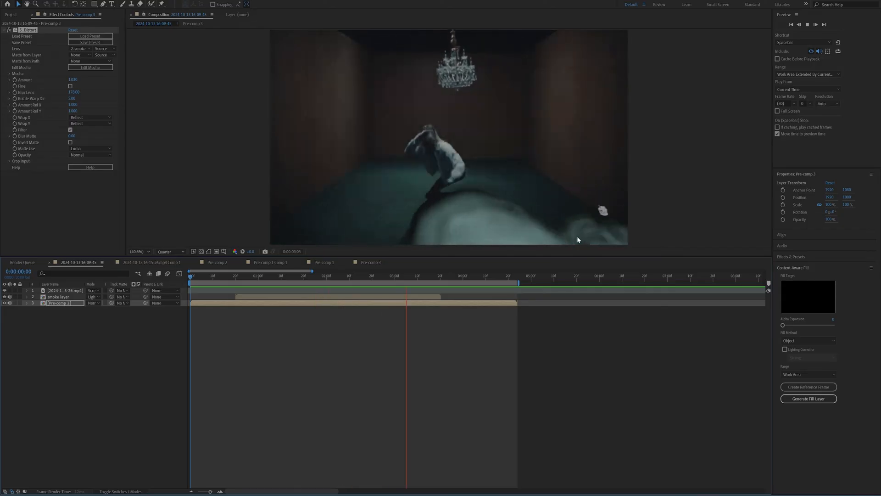
pyautogui.click(373, 276)
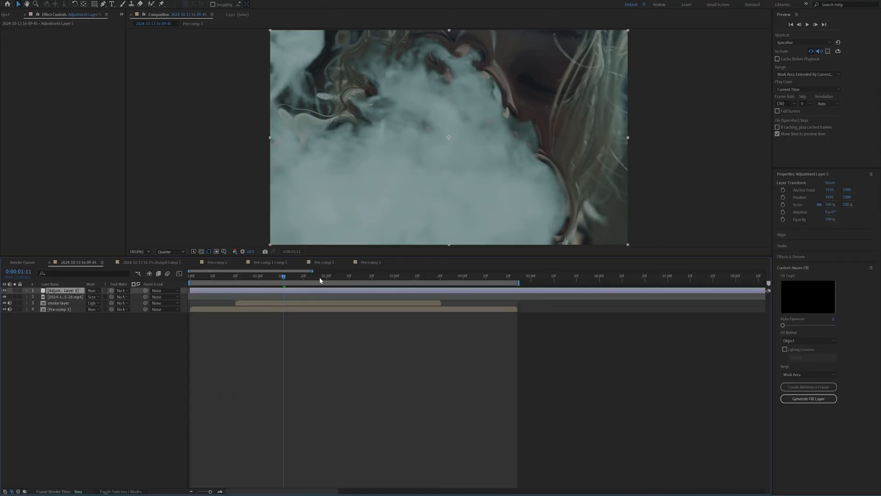
# - Apply Universe Heatwave and keyframe Heat Intensity and Blur Amount to rise and fall
pyautogui.write('hea')
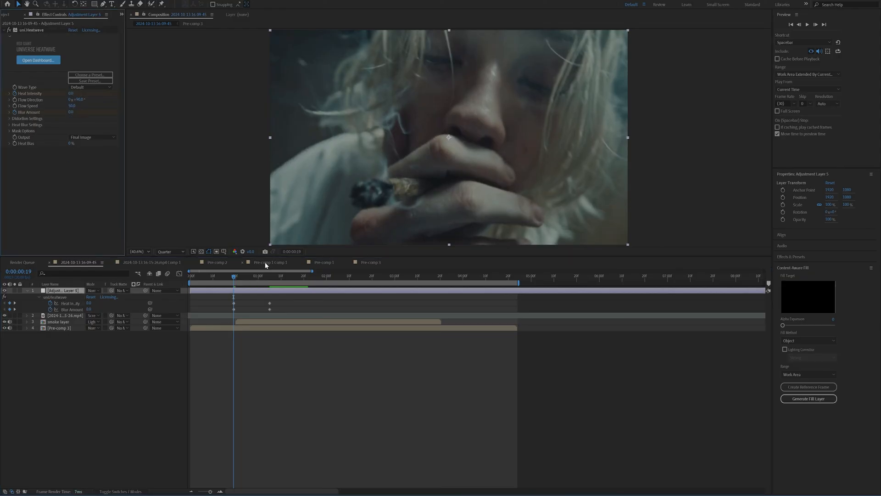
pyautogui.click(384, 275)
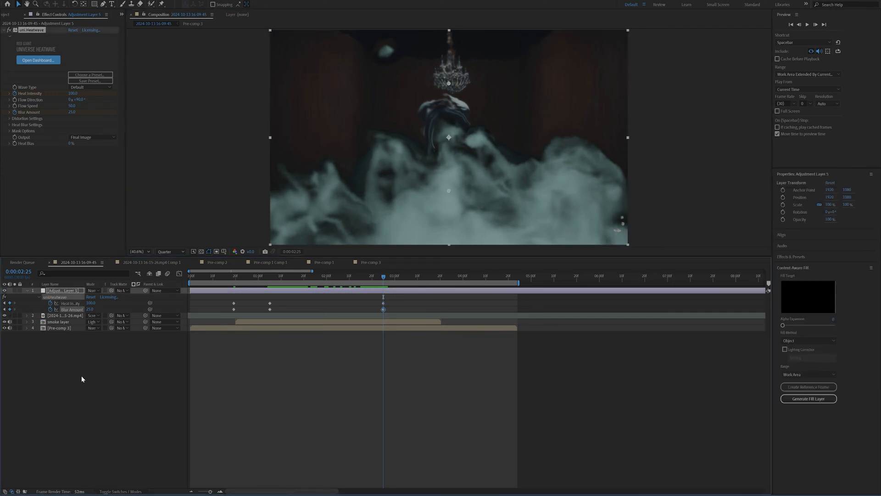
pyautogui.click(270, 276)
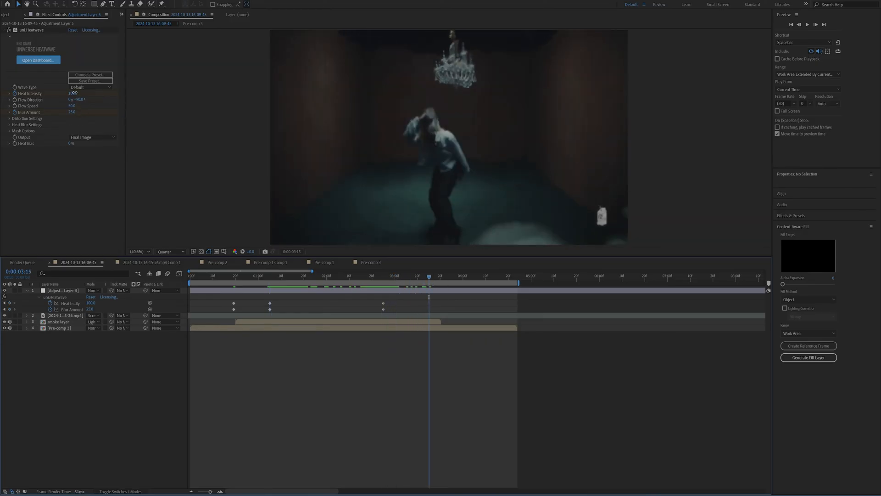
pyautogui.click(63, 290)
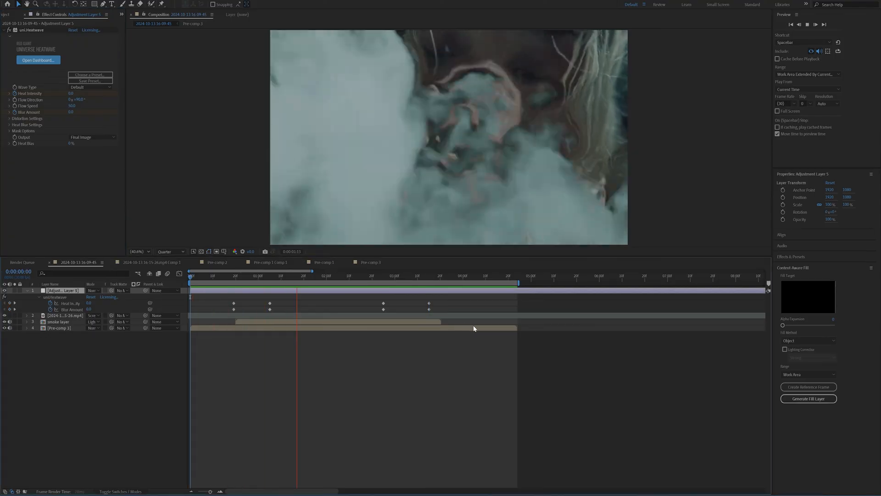
# - Apply S_Flicker to Adjustment Layer 5 and check it at another frame
pyautogui.click(433, 283)
pyautogui.write('flick')
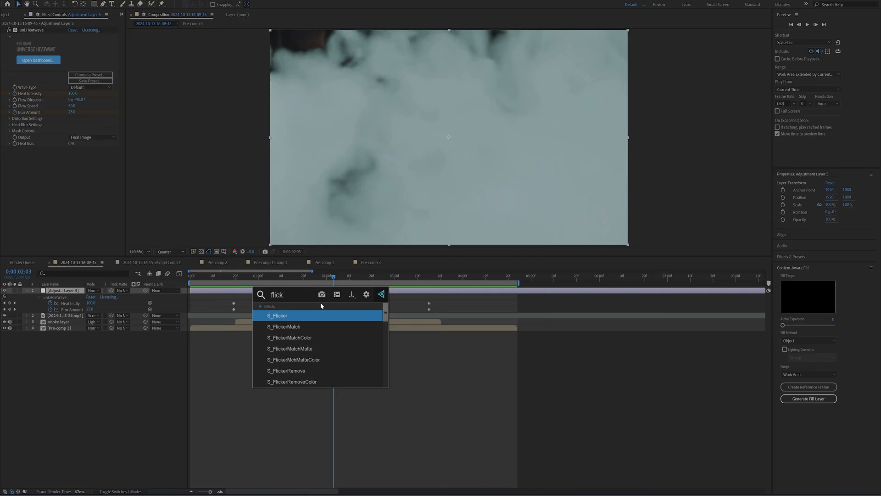
pyautogui.doubleClick(277, 315)
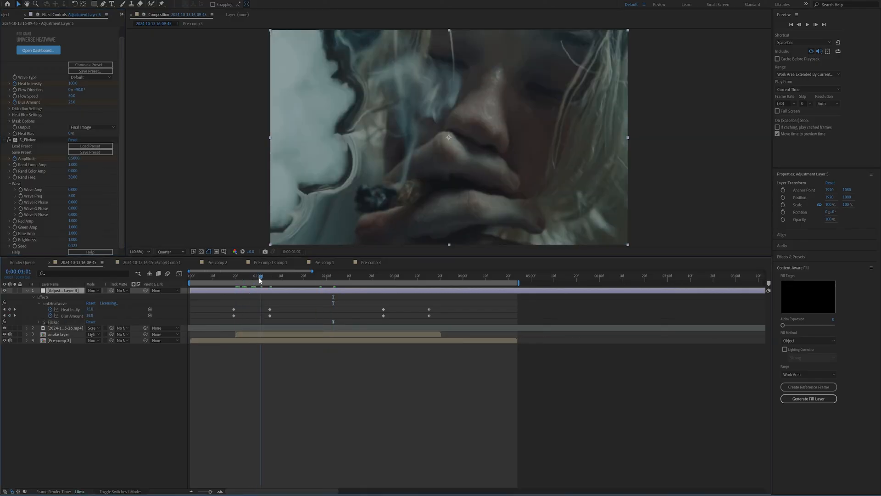
pyautogui.click(254, 276)
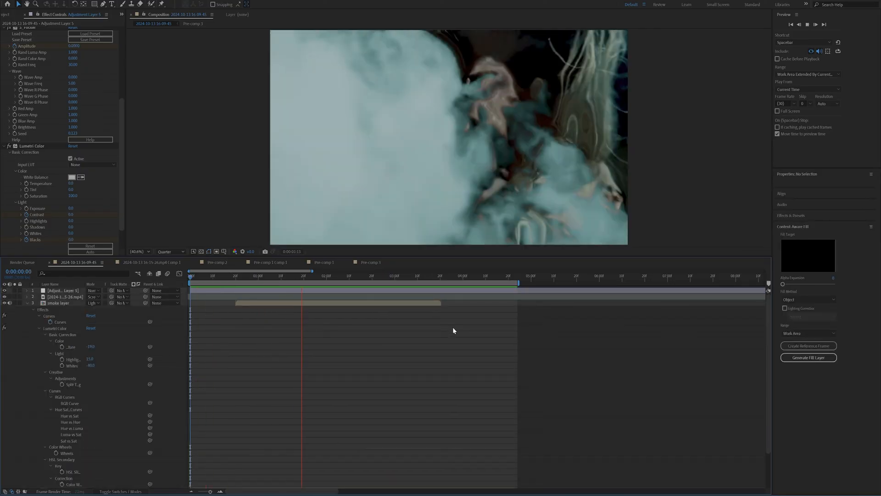
# - Add a new adjustment layer on top and apply RSMB motion blur to it
pyautogui.click(439, 283)
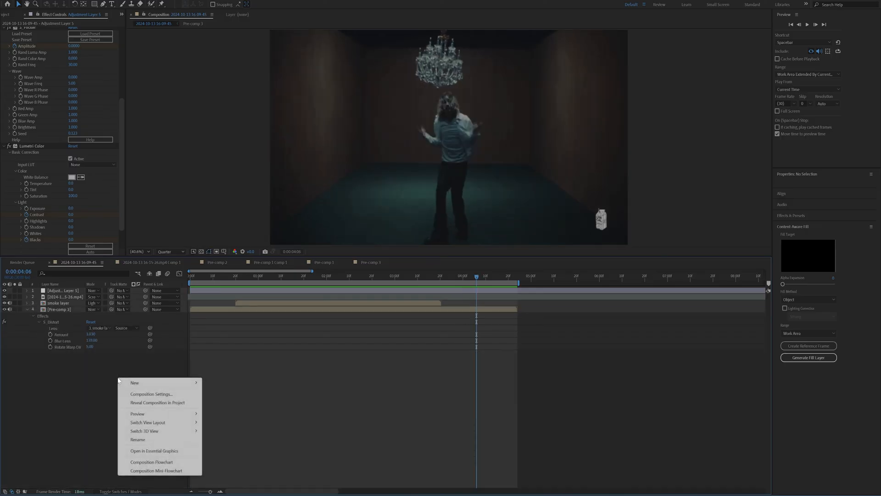
pyautogui.click(135, 382)
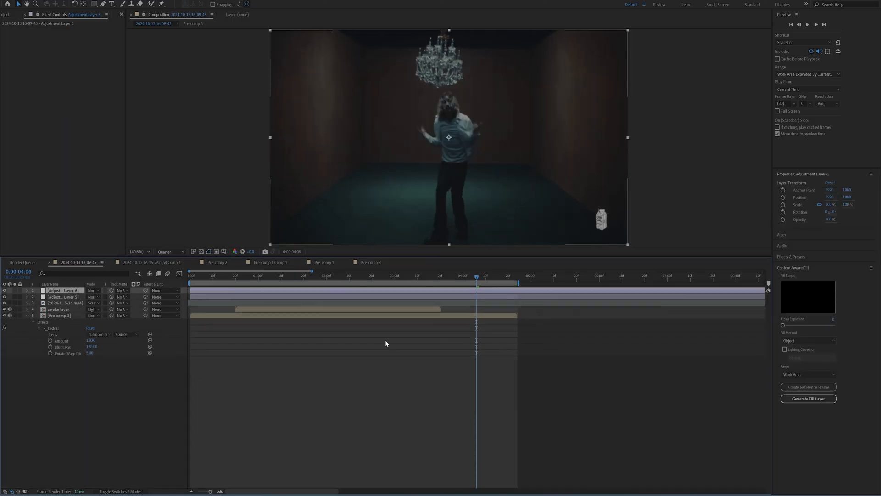
pyautogui.write('rsmb')
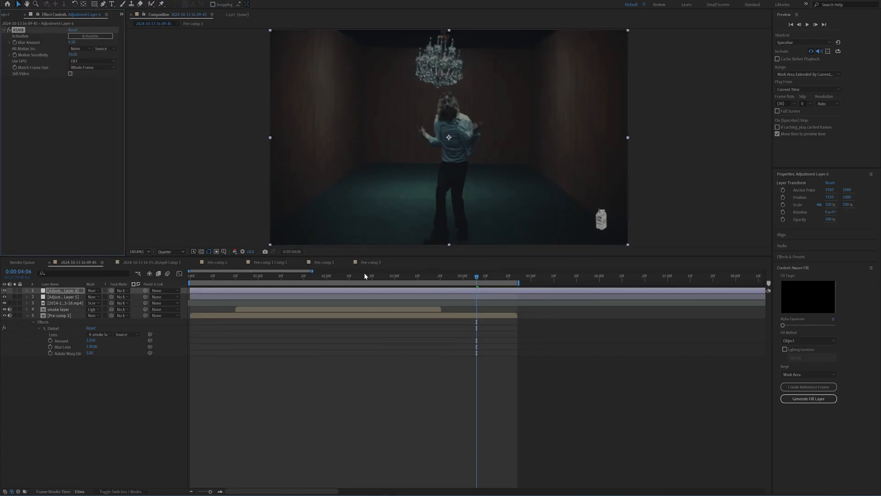
pyautogui.click(353, 275)
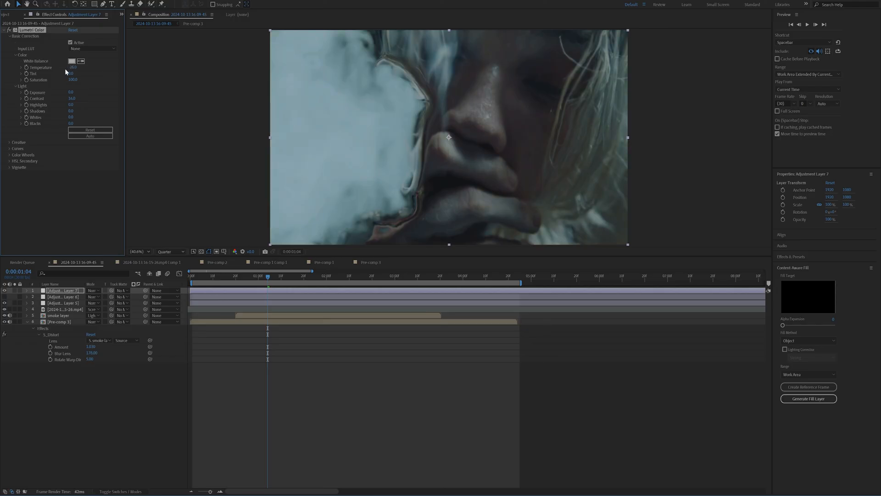
# - Expand the Curves section of Lumetri Color on Adjustment Layer 7 to show the RGB curve
pyautogui.click(16, 148)
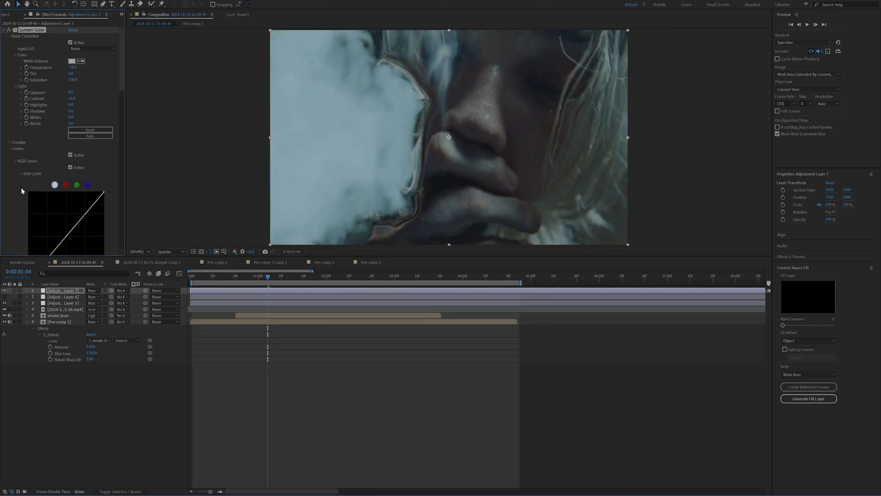